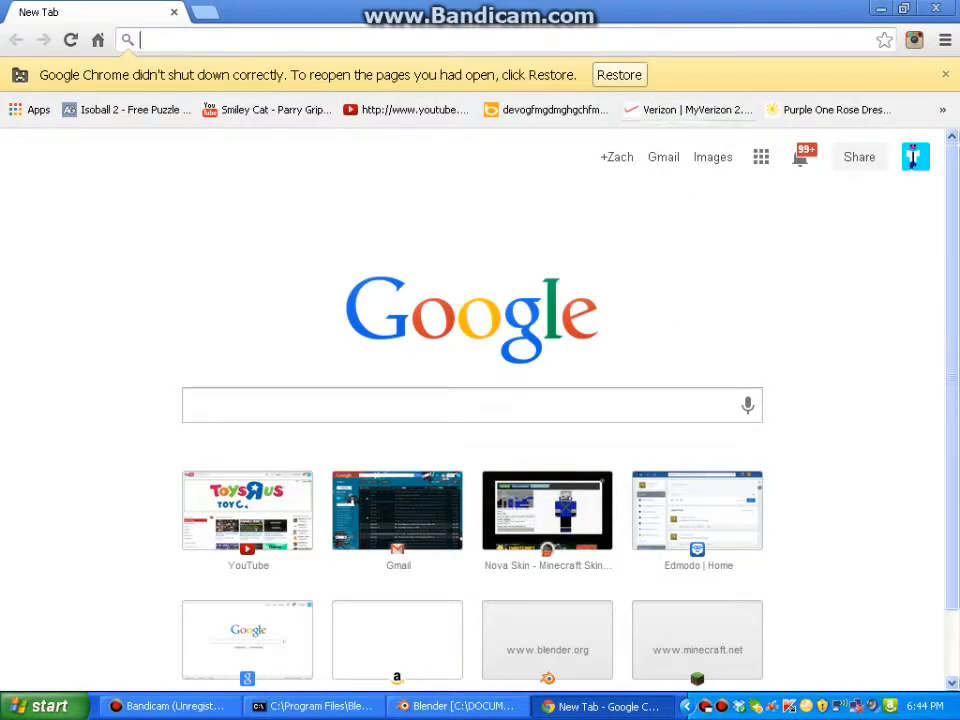
# Step: Google 'defont' in Chrome and open the dafont.com home page from the results
pyautogui.write('defont')
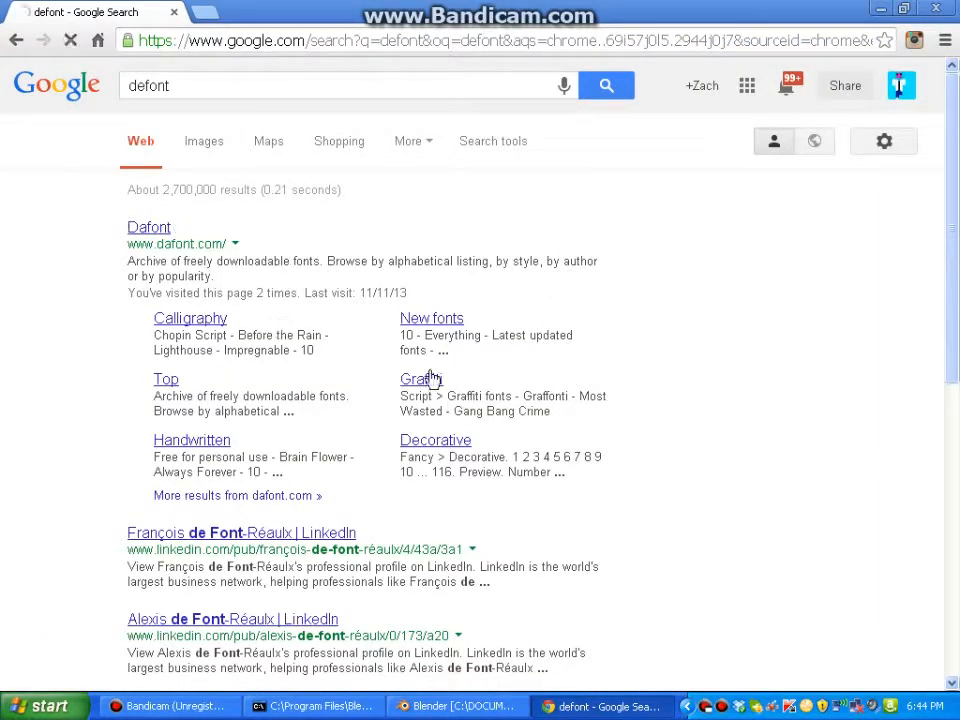
pyautogui.click(149, 227)
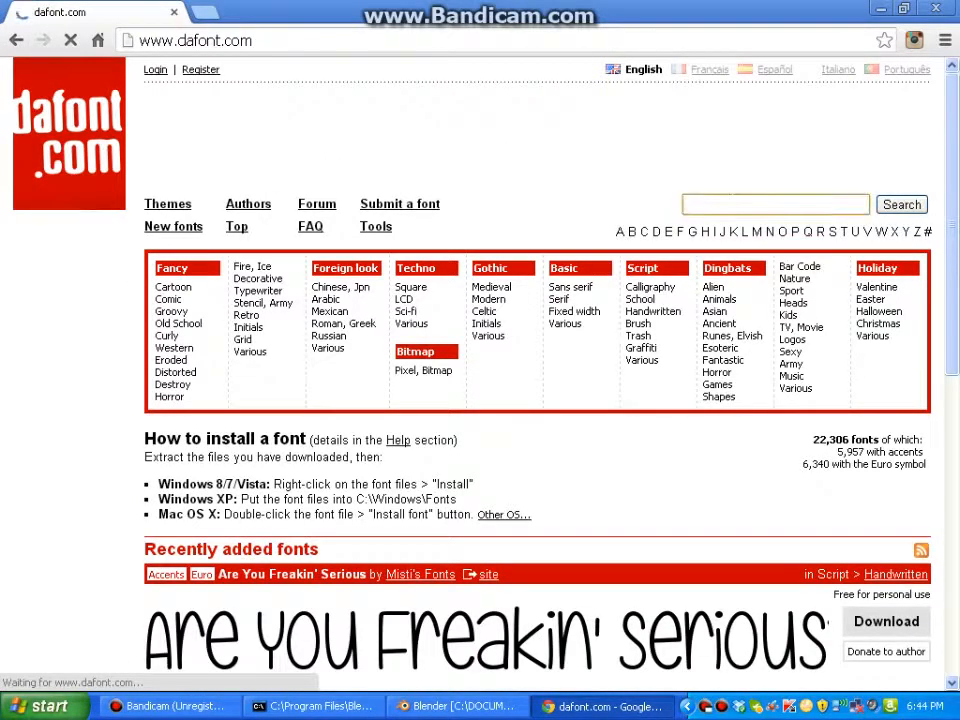
# Step: Search DaFont for 'minecraft' and download the Minercraftory font archive from the results
pyautogui.write('minecraft')
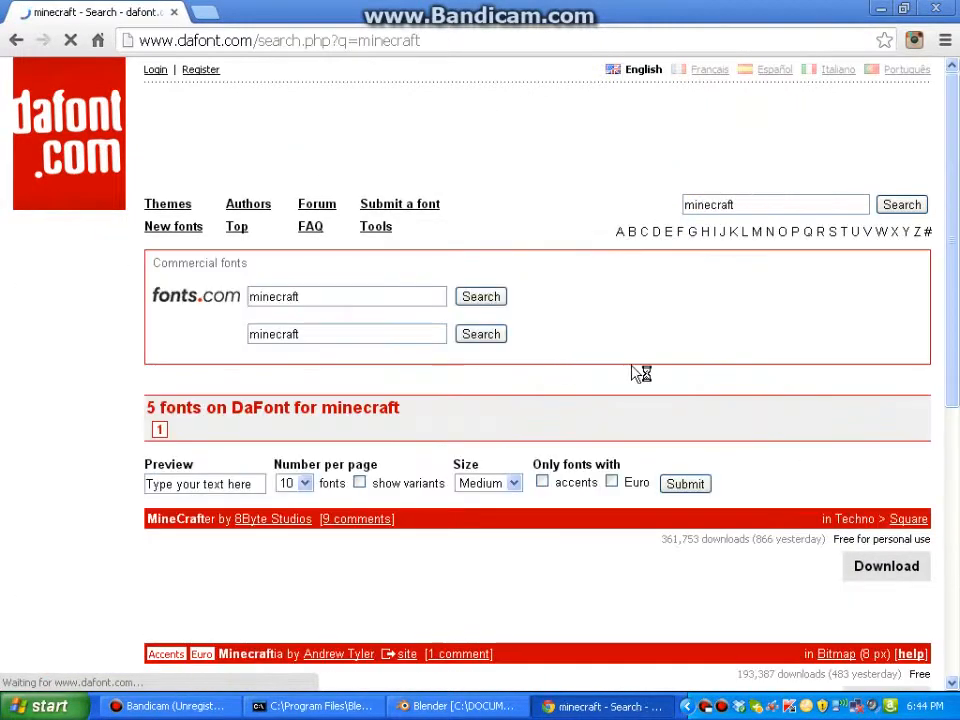
pyautogui.scroll(-3)
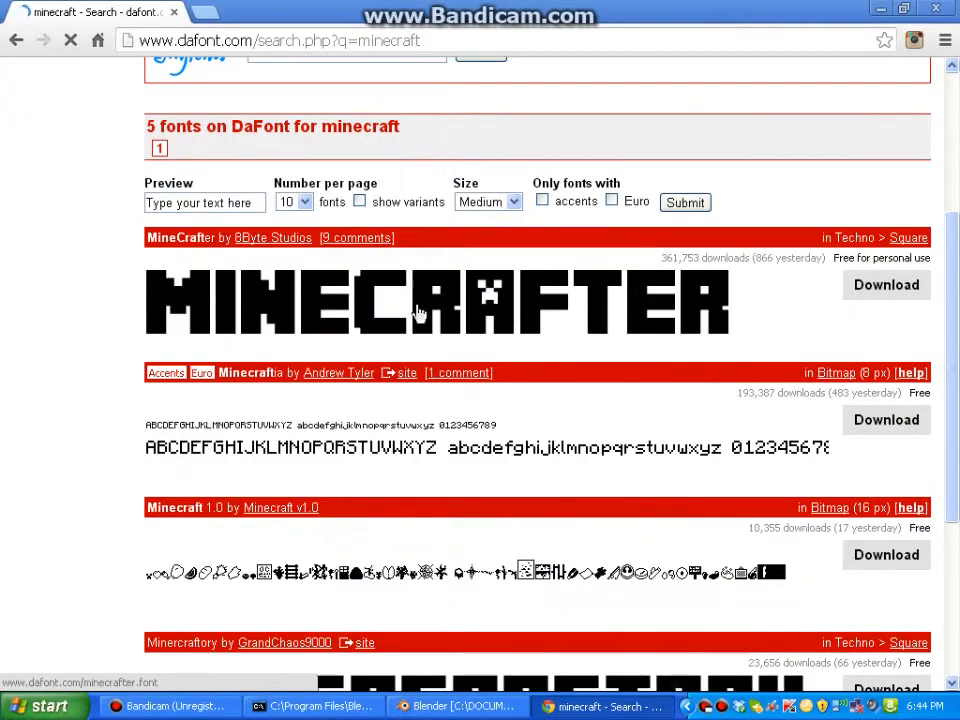
pyautogui.scroll(-3)
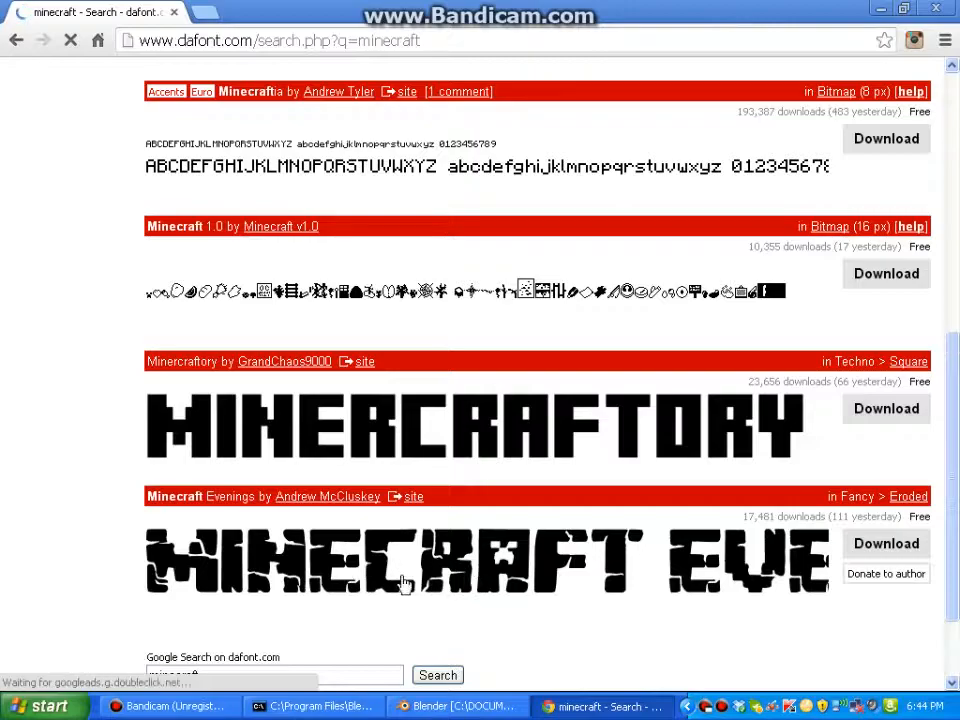
pyautogui.scroll(3)
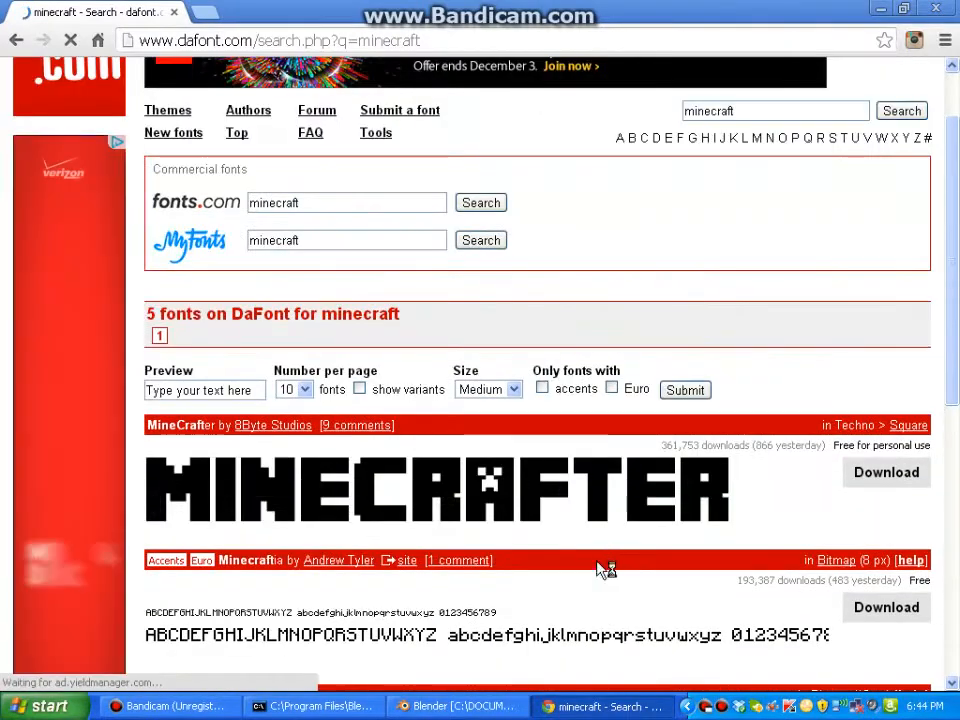
pyautogui.scroll(-3)
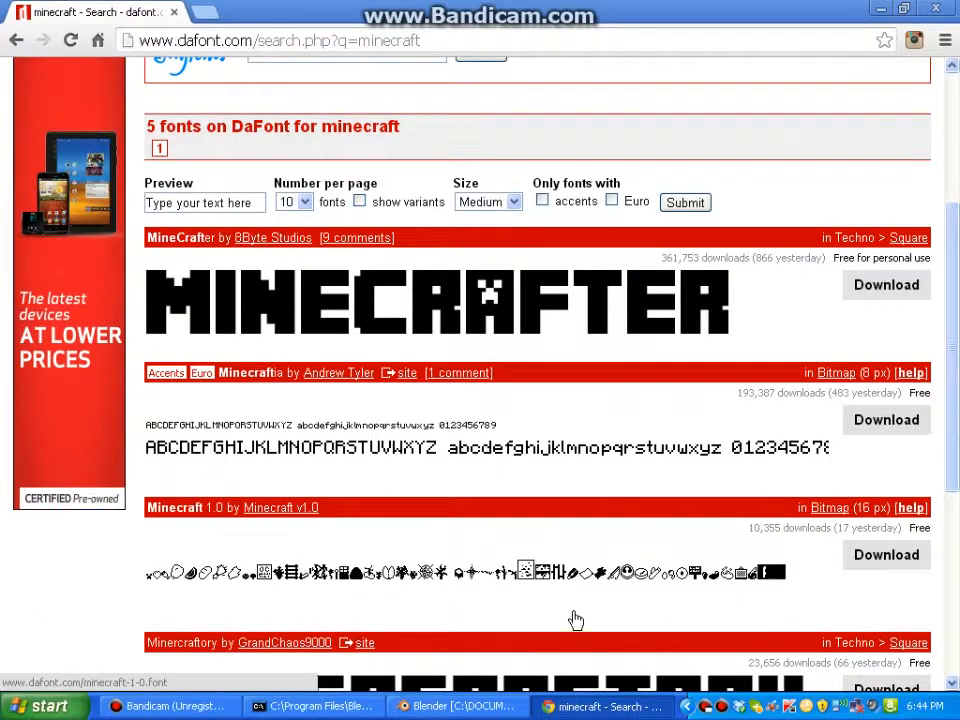
pyautogui.moveTo(373, 461)
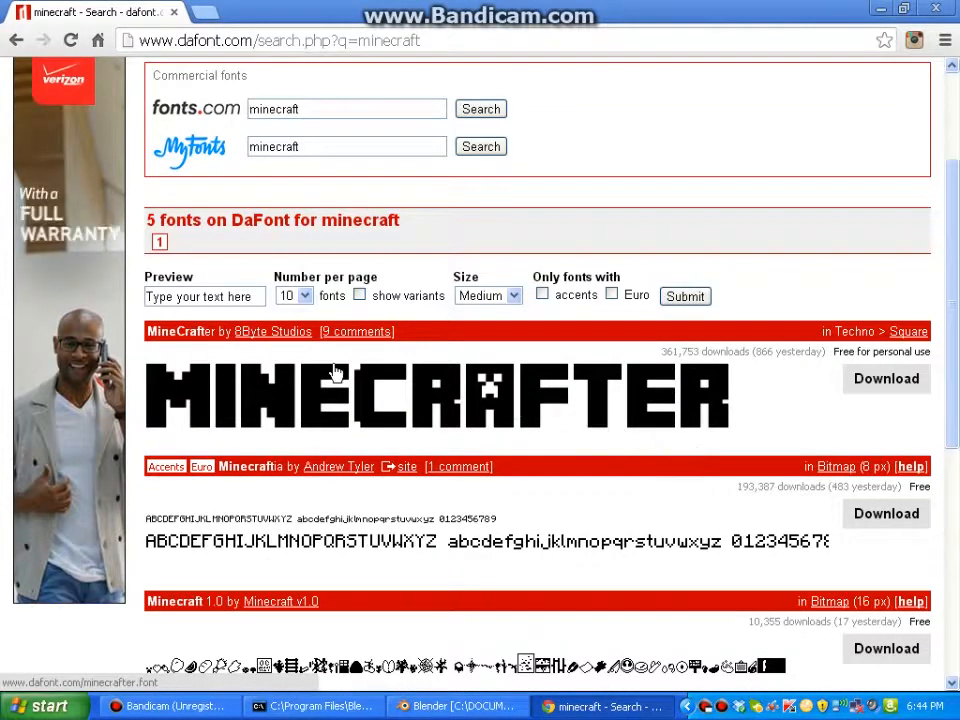
pyautogui.scroll(-3)
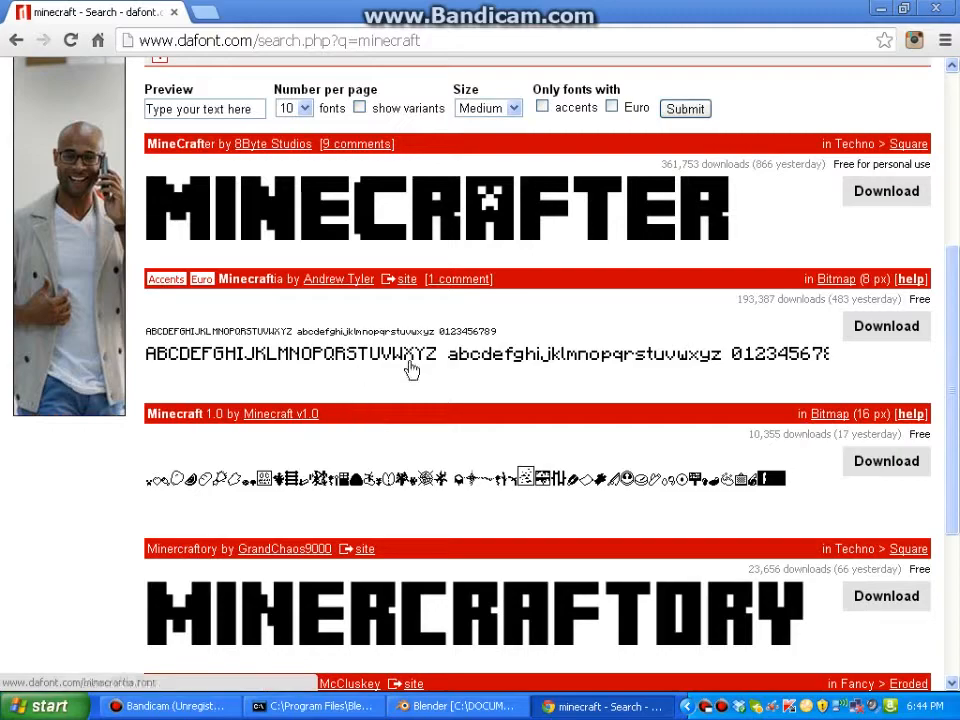
pyautogui.scroll(-3)
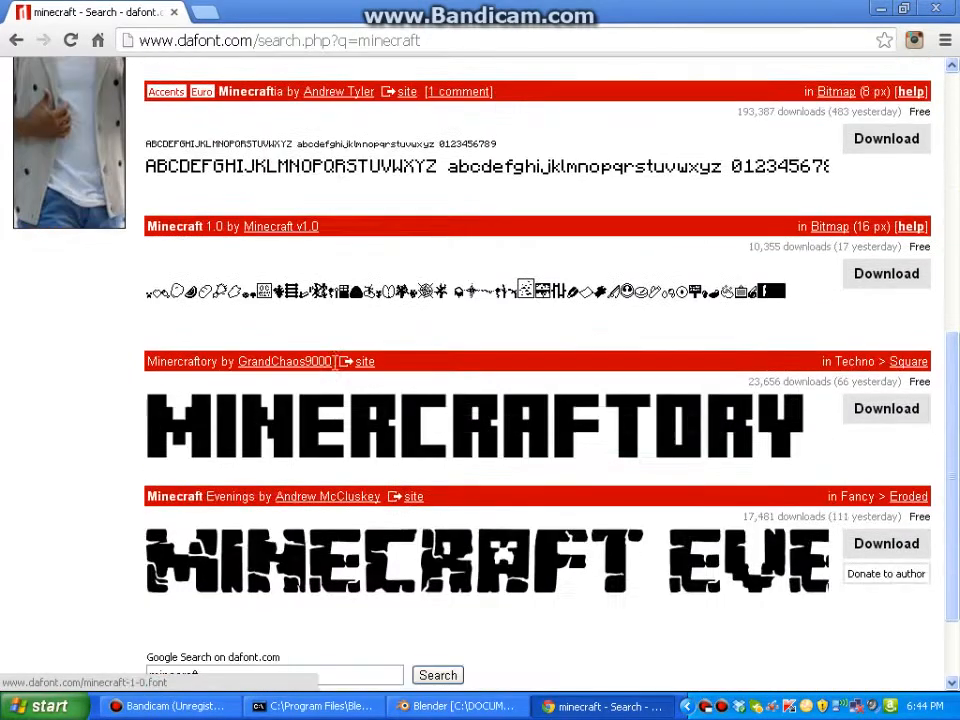
pyautogui.scroll(-3)
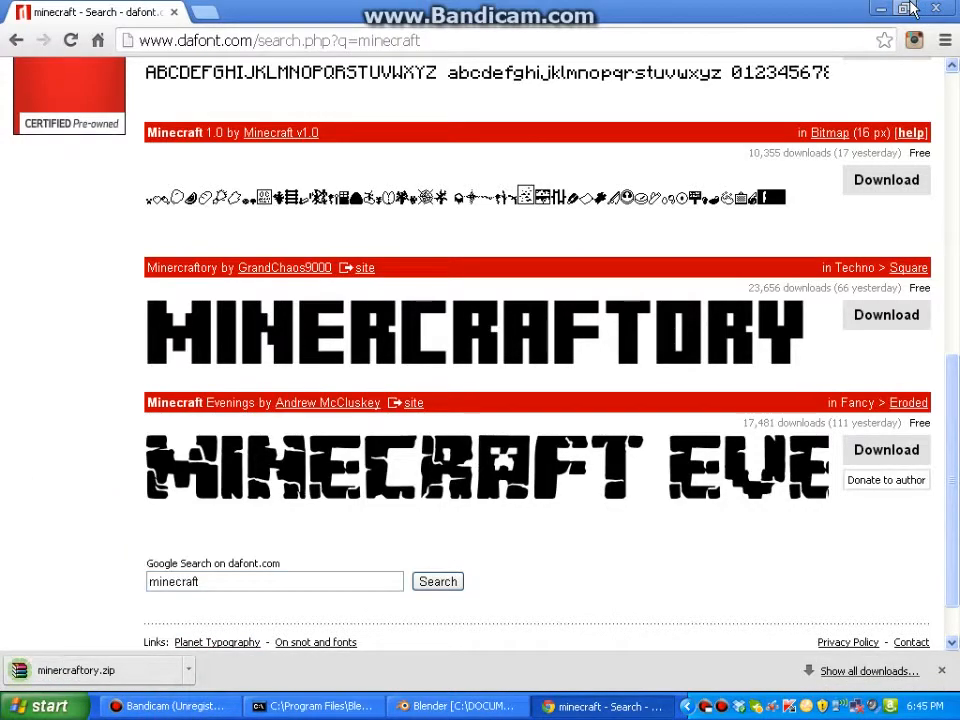
# Step: Minimize Chrome and the Blender console to reach the desktop 'font files' folder
pyautogui.click(458, 706)
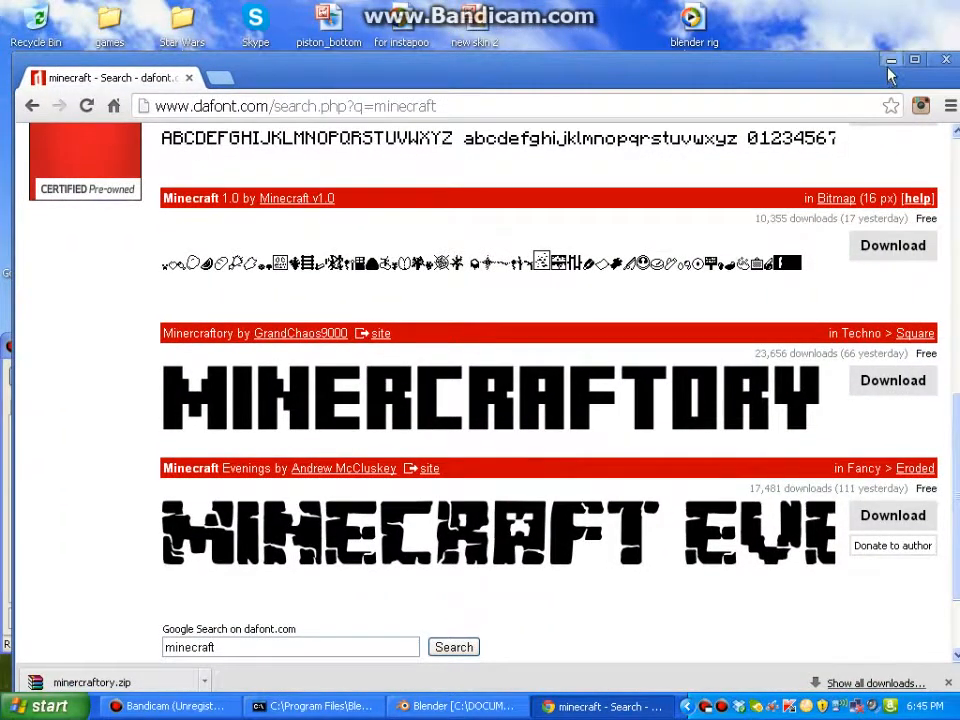
pyautogui.click(890, 59)
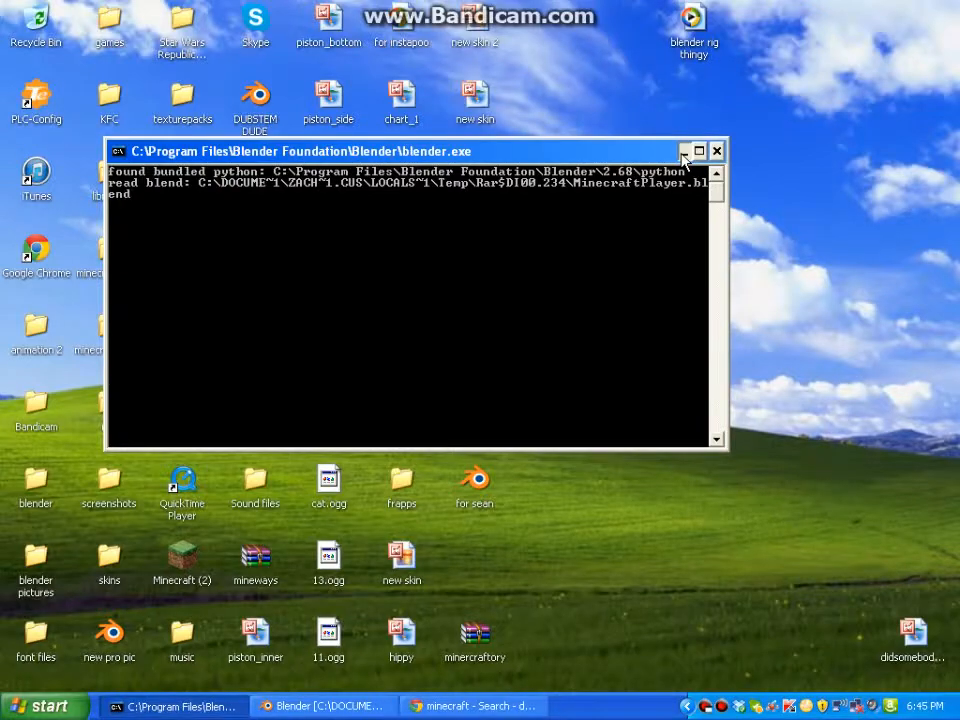
pyautogui.click(716, 151)
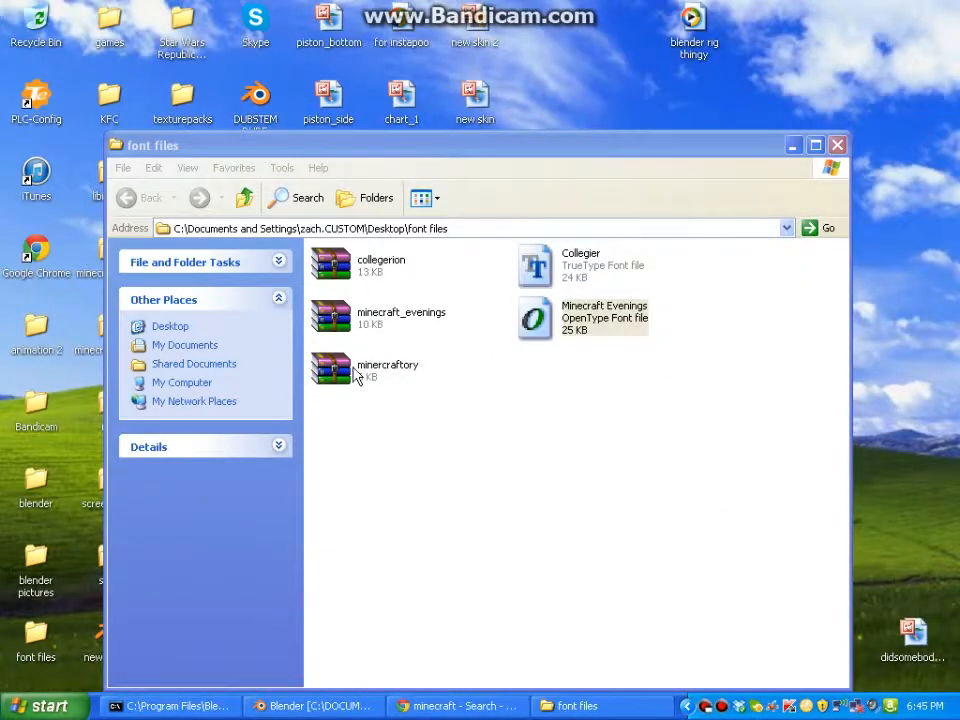
# Step: Open minercraftory.zip in WinRAR and select Minercraftory.ttf for extraction
pyautogui.doubleClick(330, 368)
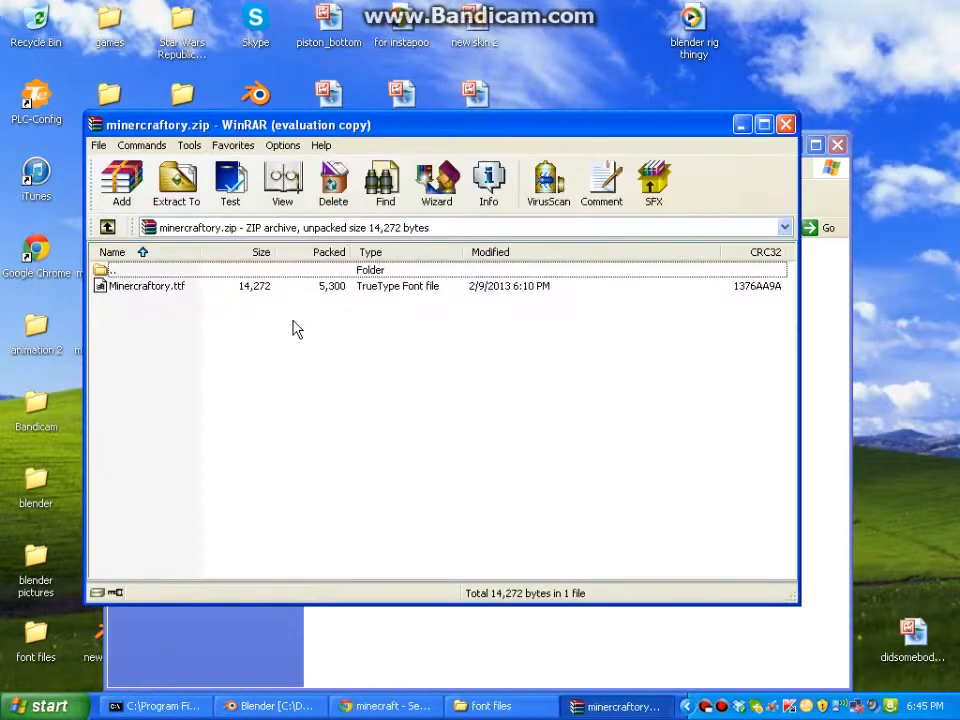
pyautogui.click(147, 285)
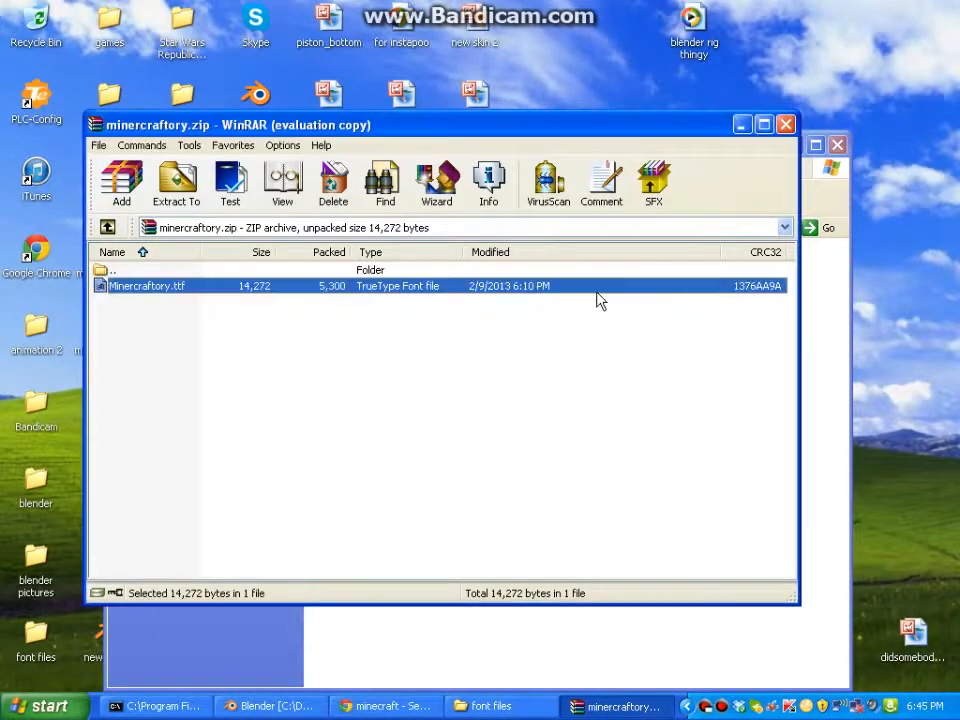
pyautogui.moveTo(192, 291)
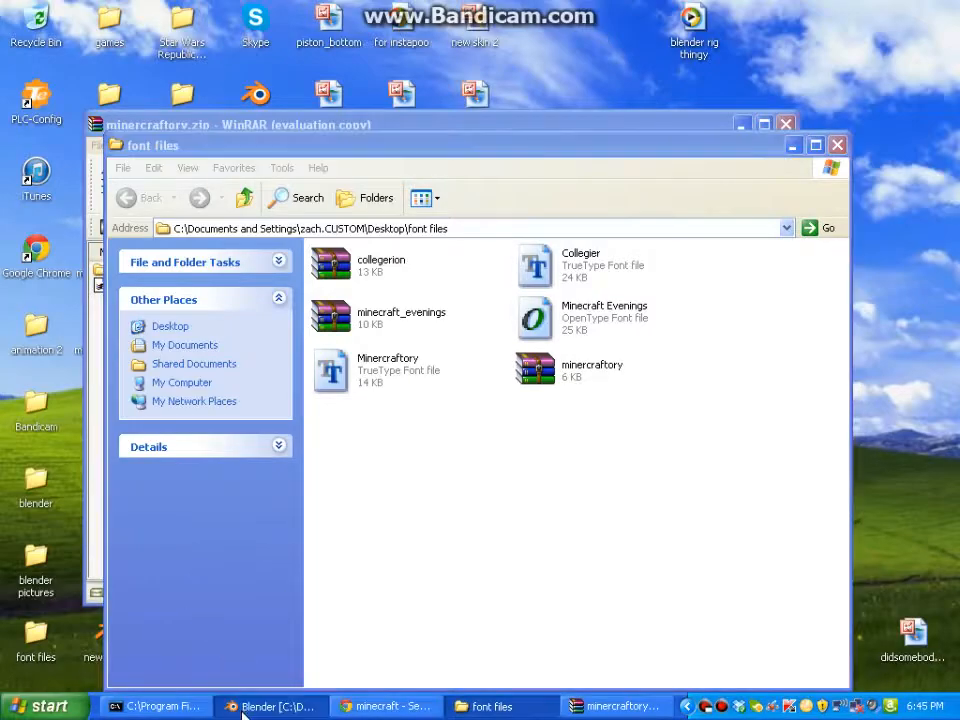
# Step: Return to Blender and add a new Text object to the scene
pyautogui.click(270, 706)
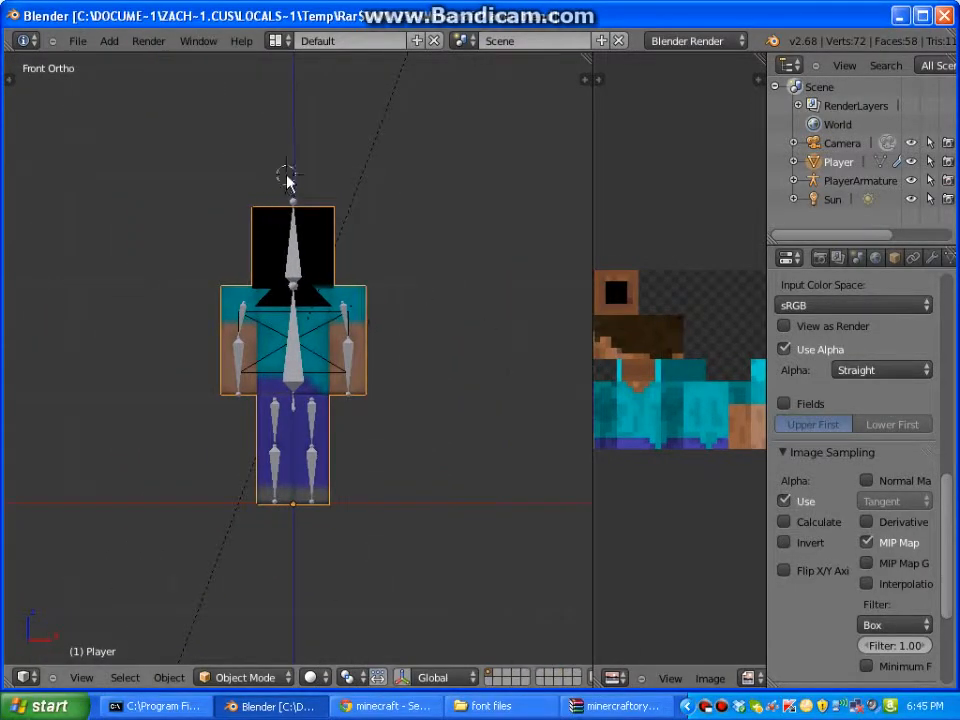
pyautogui.click(109, 41)
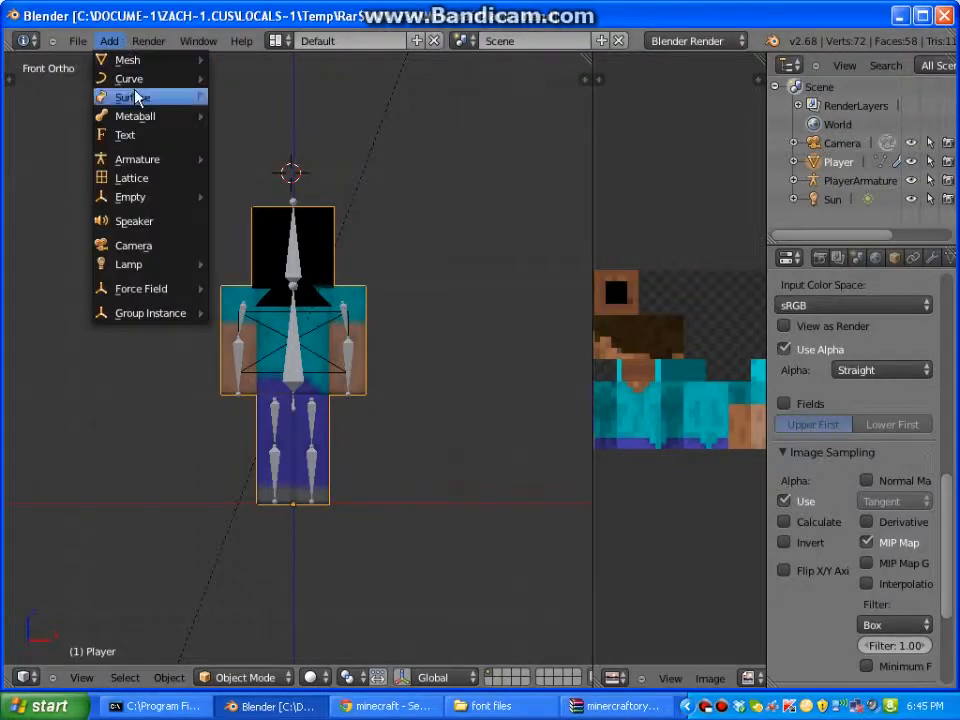
pyautogui.click(124, 135)
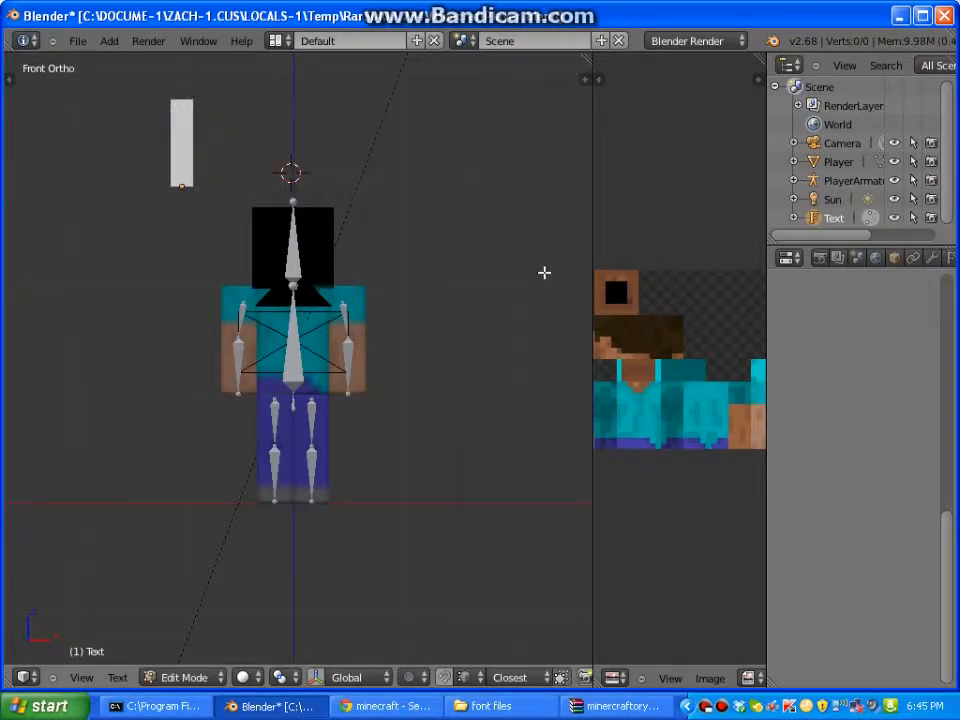
# Step: Replace the default text so the object reads 'superpizzamanz'
pyautogui.write('s')
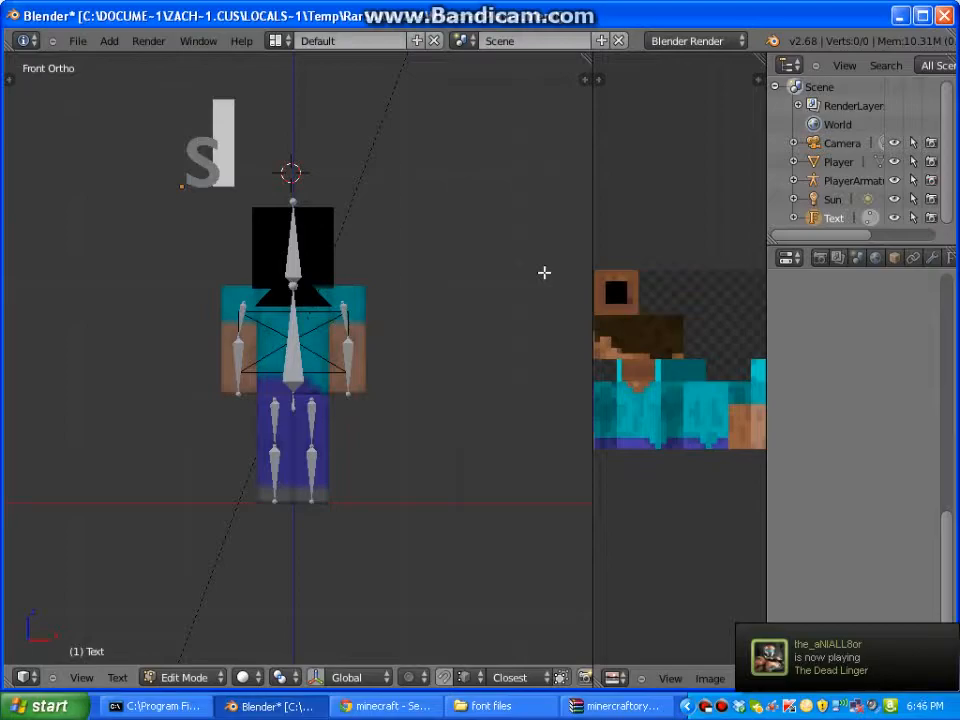
pyautogui.write('uper')
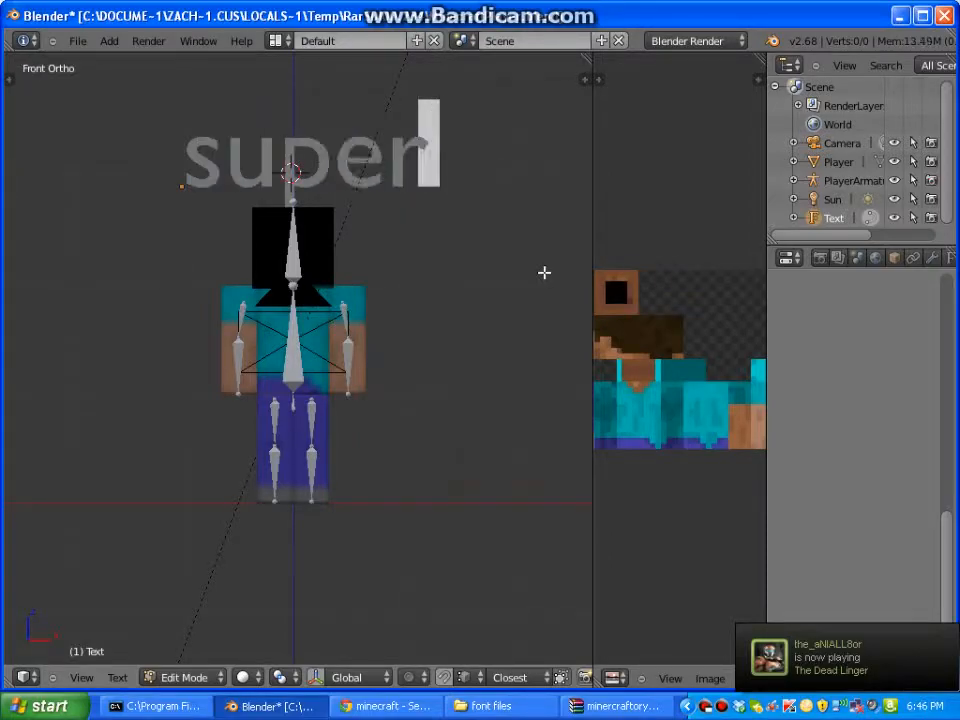
pyautogui.write('pizzamanz')
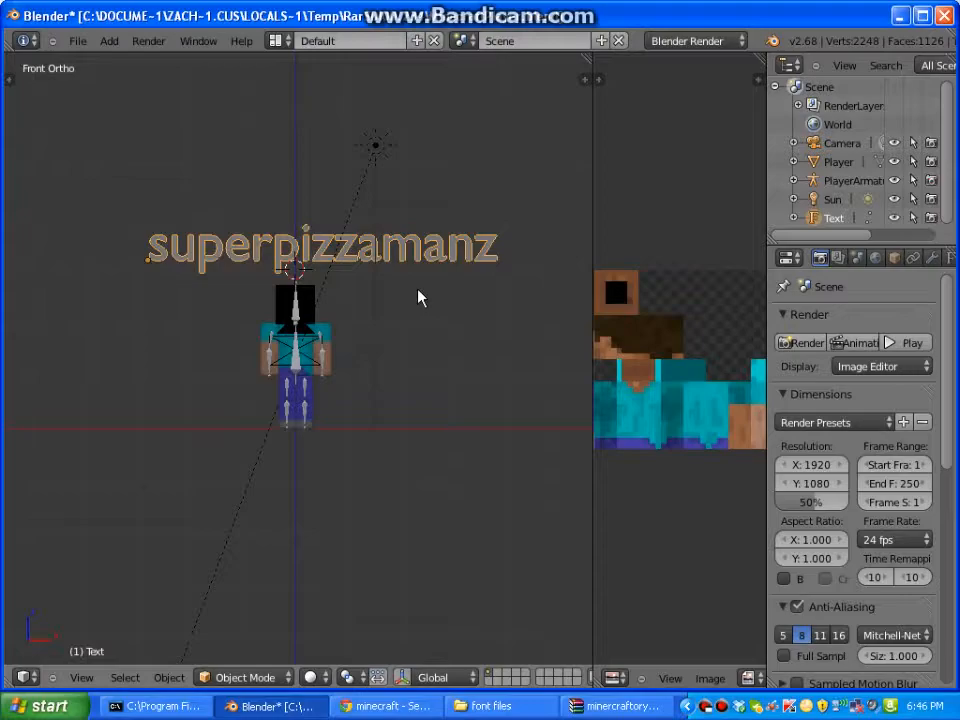
# Step: View through the camera, show the N panel, render a test image and return to the 3D View
pyautogui.press('KP_0')
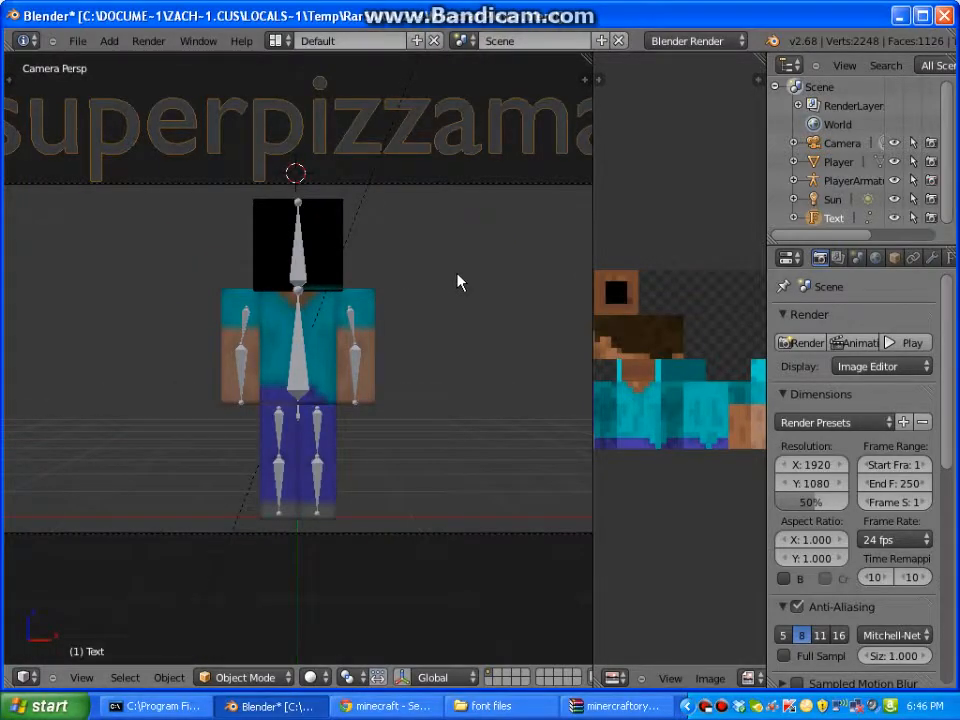
pyautogui.click(82, 677)
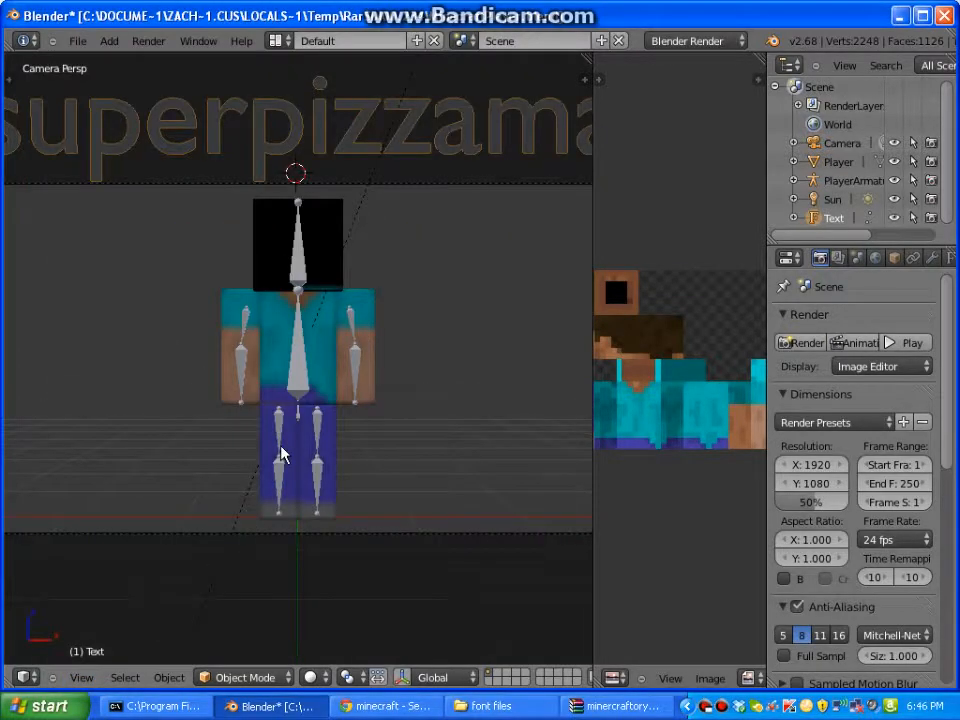
pyautogui.press('n')
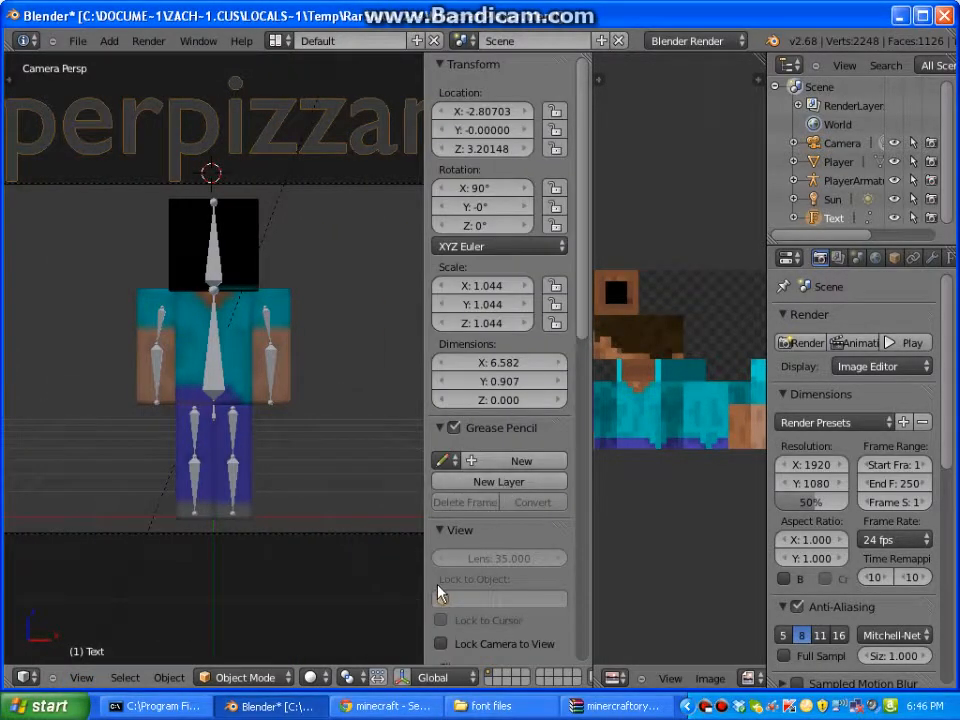
pyautogui.click(441, 568)
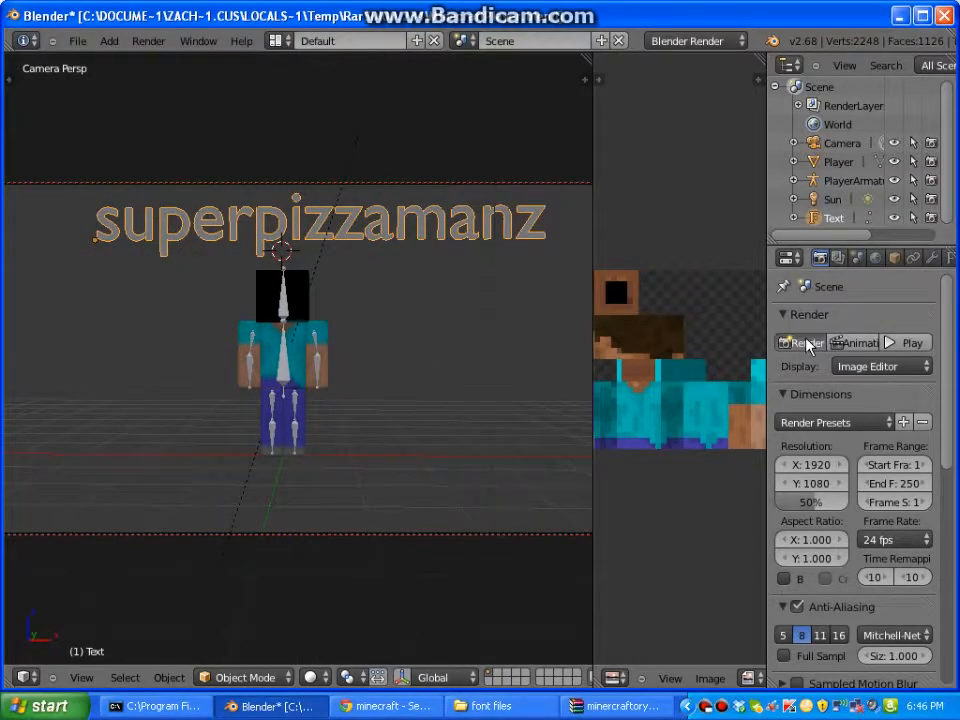
pyautogui.click(800, 343)
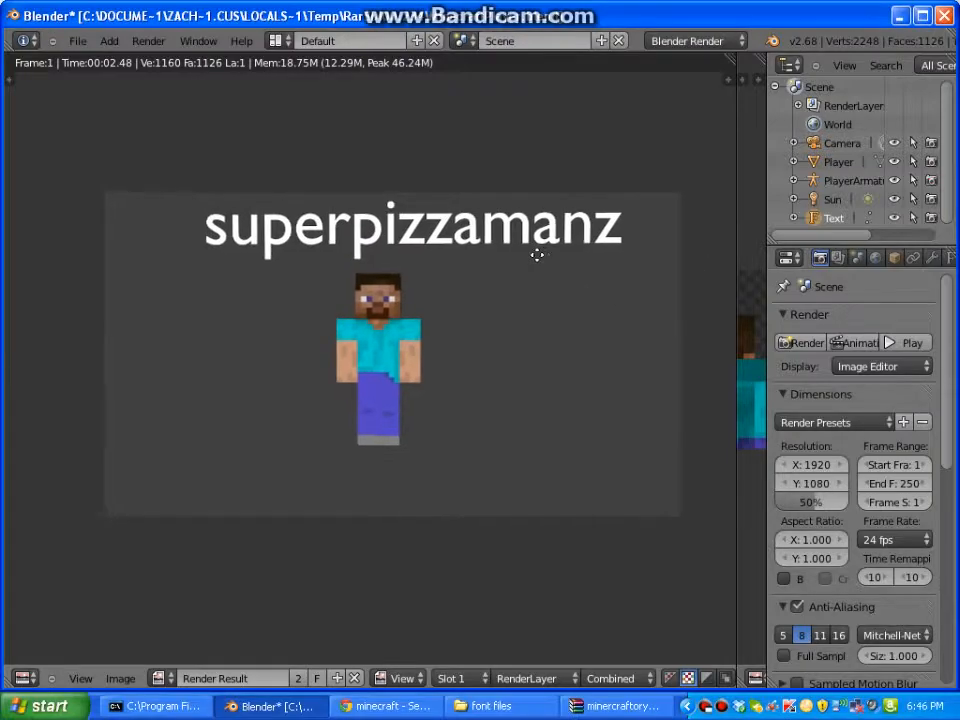
pyautogui.click(24, 678)
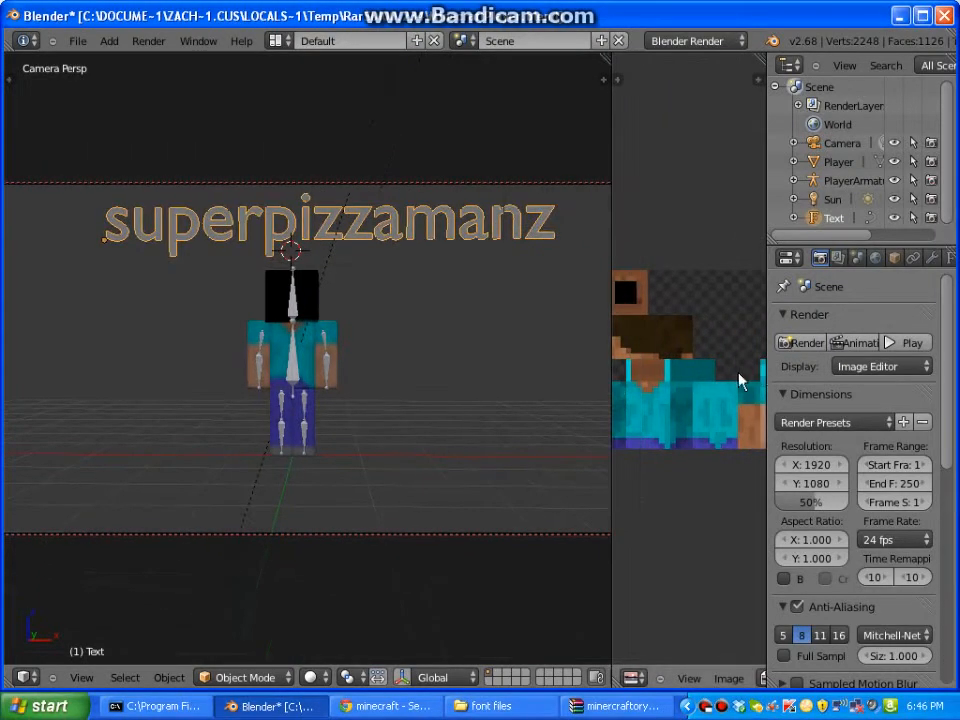
# Step: Set the text's Geometry Extrude to 1.000 and scroll to its Font settings
pyautogui.click(826, 257)
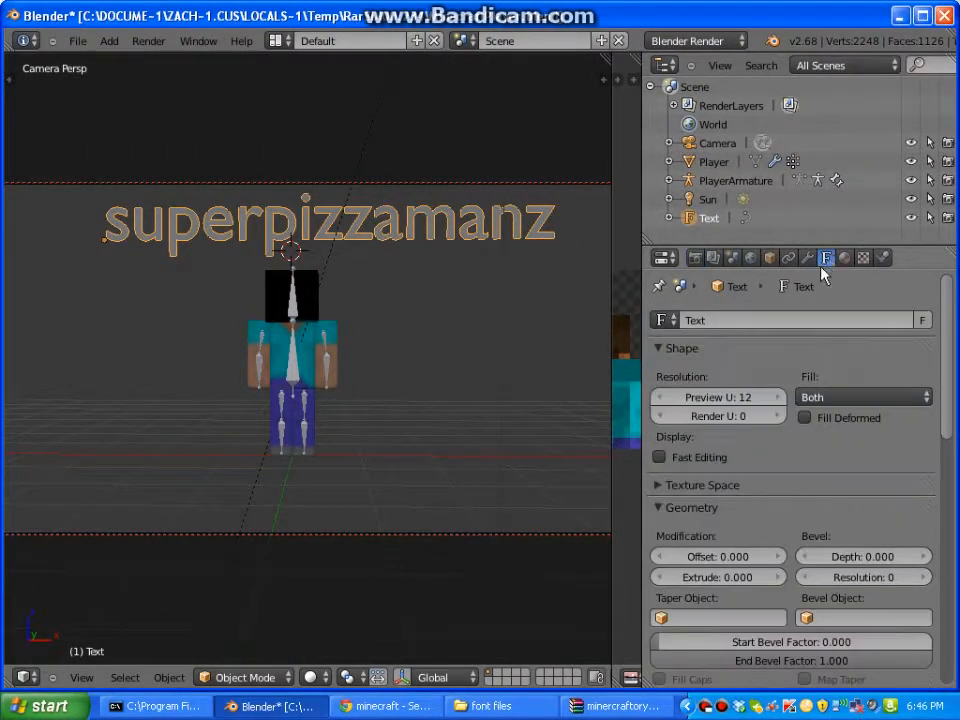
pyautogui.moveTo(718, 577); pyautogui.dragTo(730, 577)
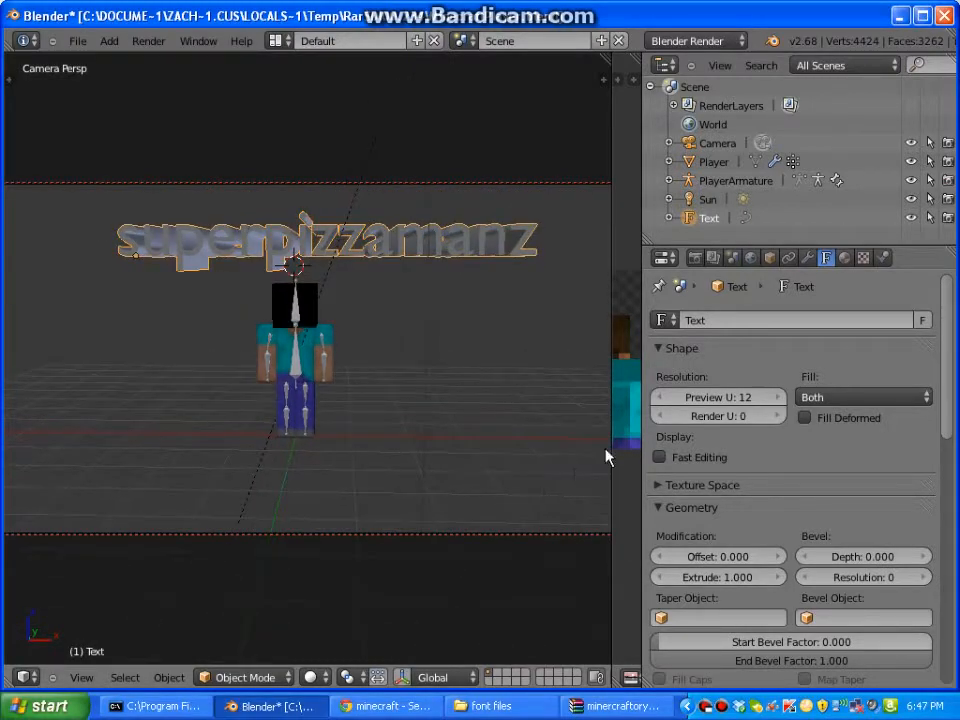
pyautogui.scroll(-3)
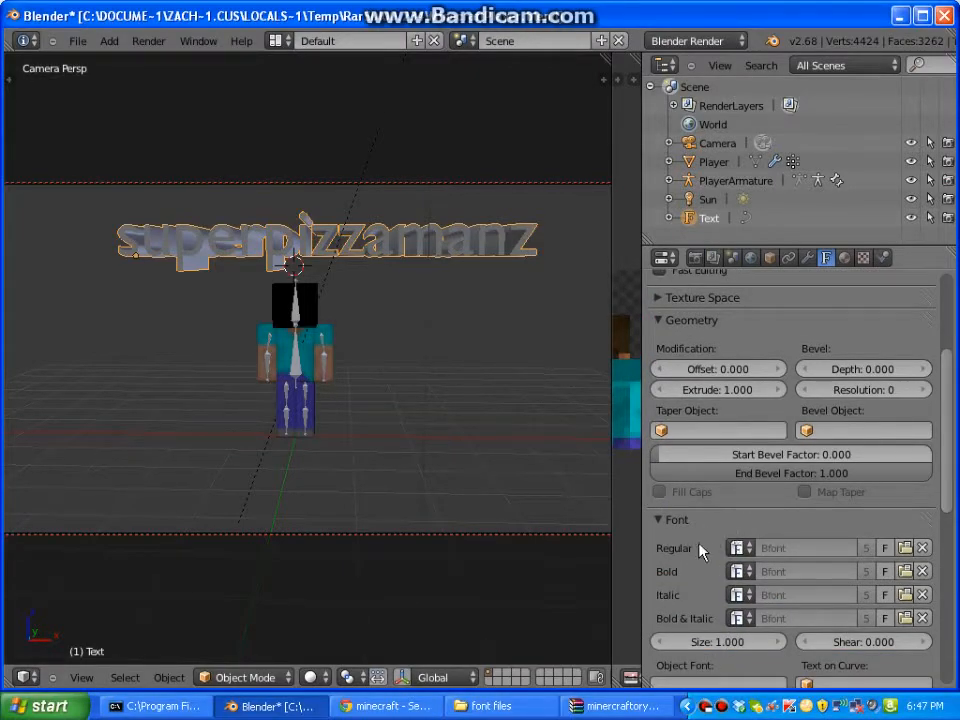
pyautogui.moveTo(473, 371)
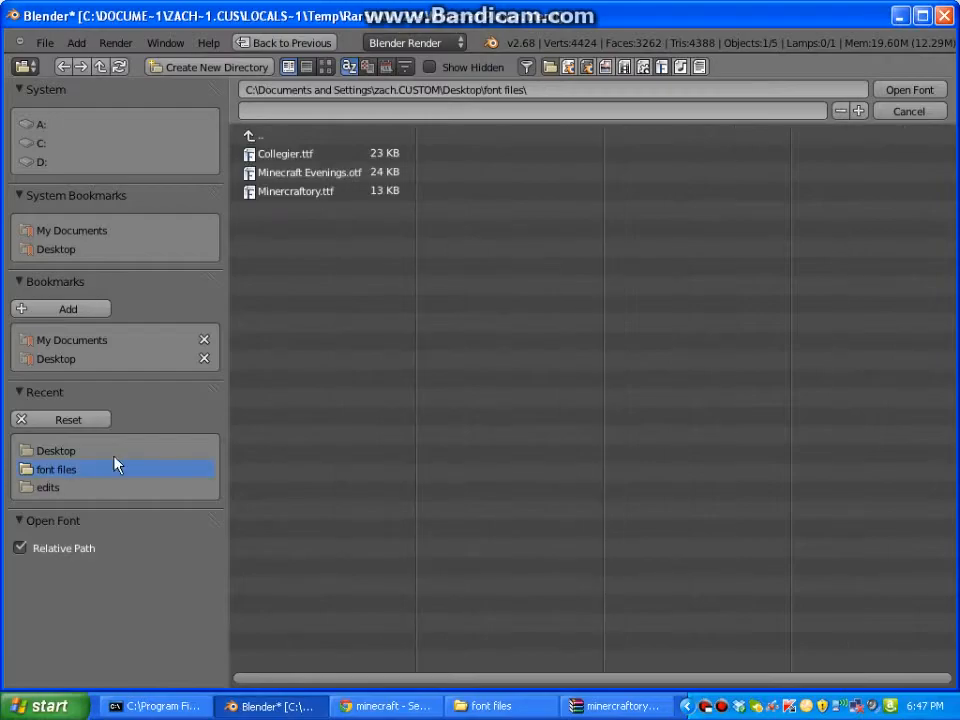
# Step: Load Minercraftory.ttf as the text font, render a quick check and return to the scene
pyautogui.click(295, 191)
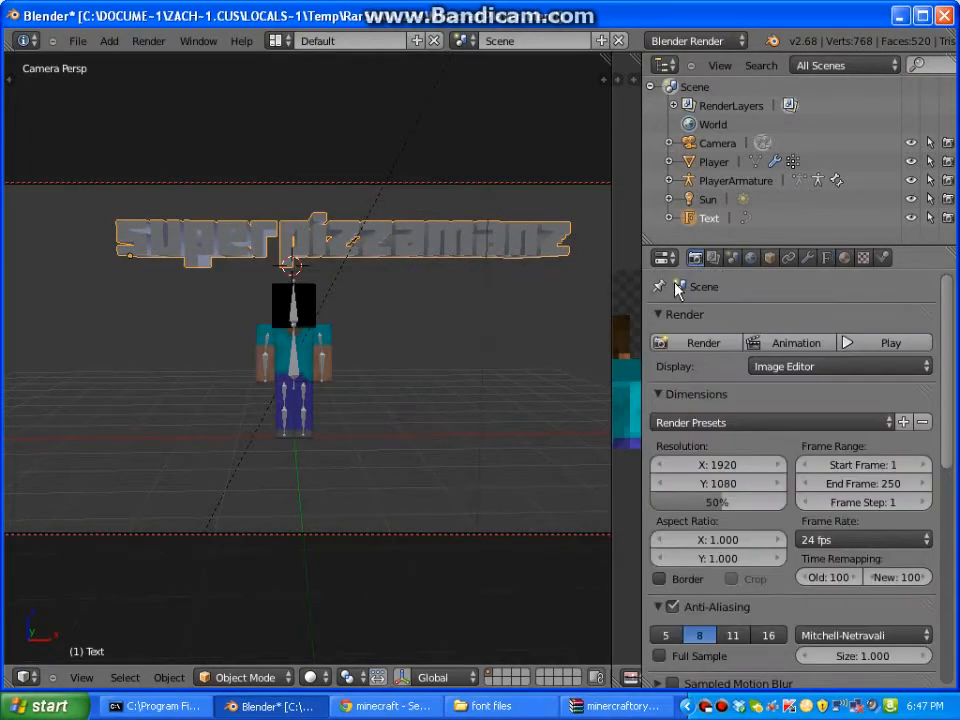
pyautogui.click(703, 342)
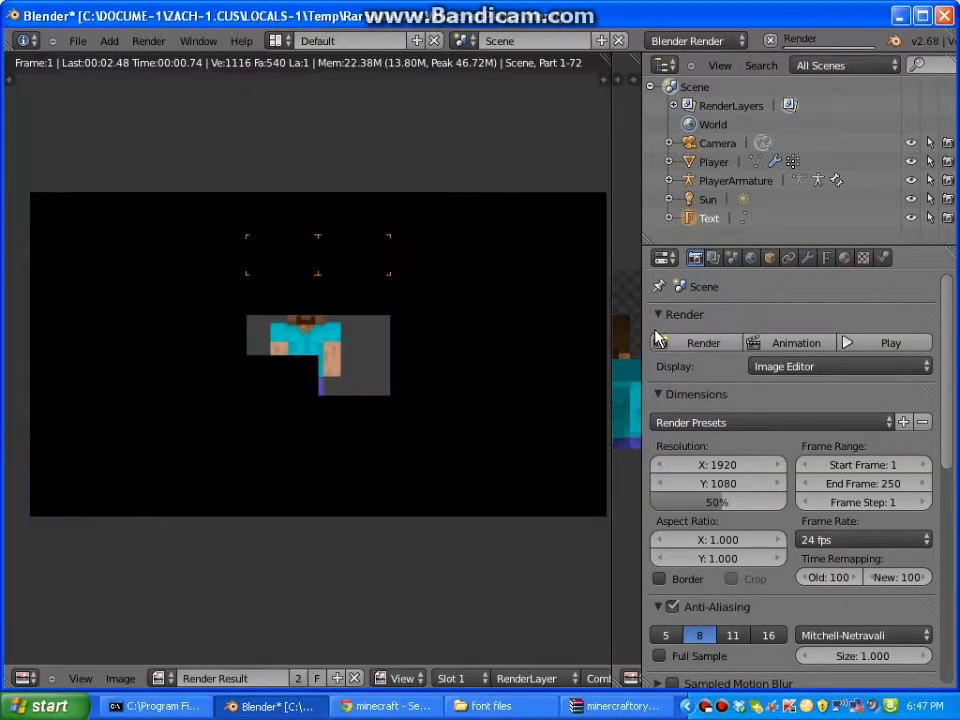
pyautogui.click(703, 342)
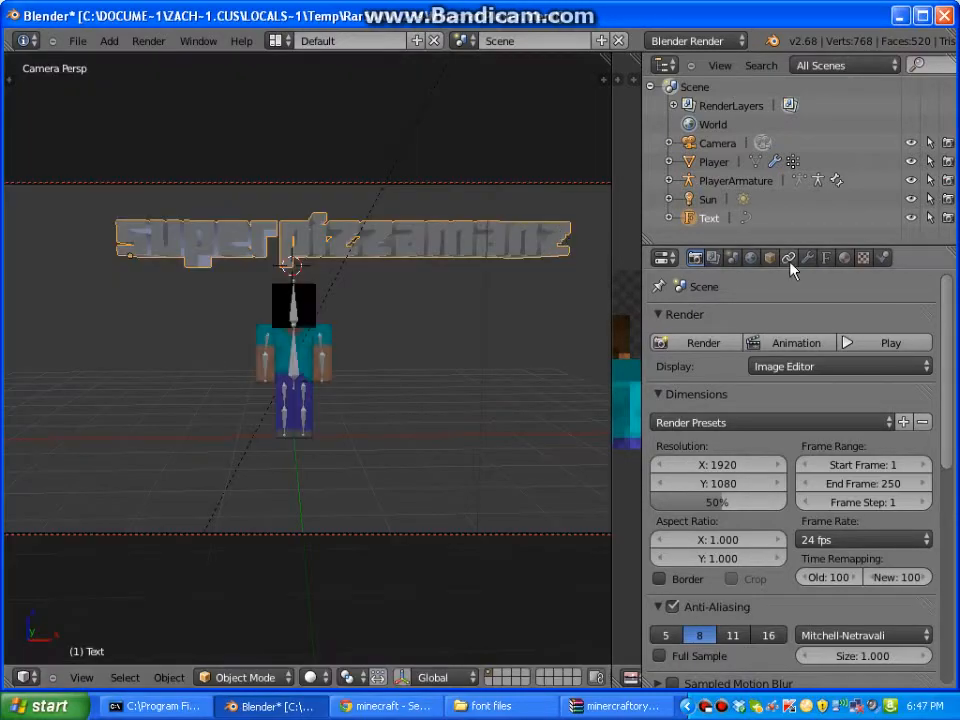
# Step: Give the text a material with a green Diffuse colour for the final render
pyautogui.click(845, 258)
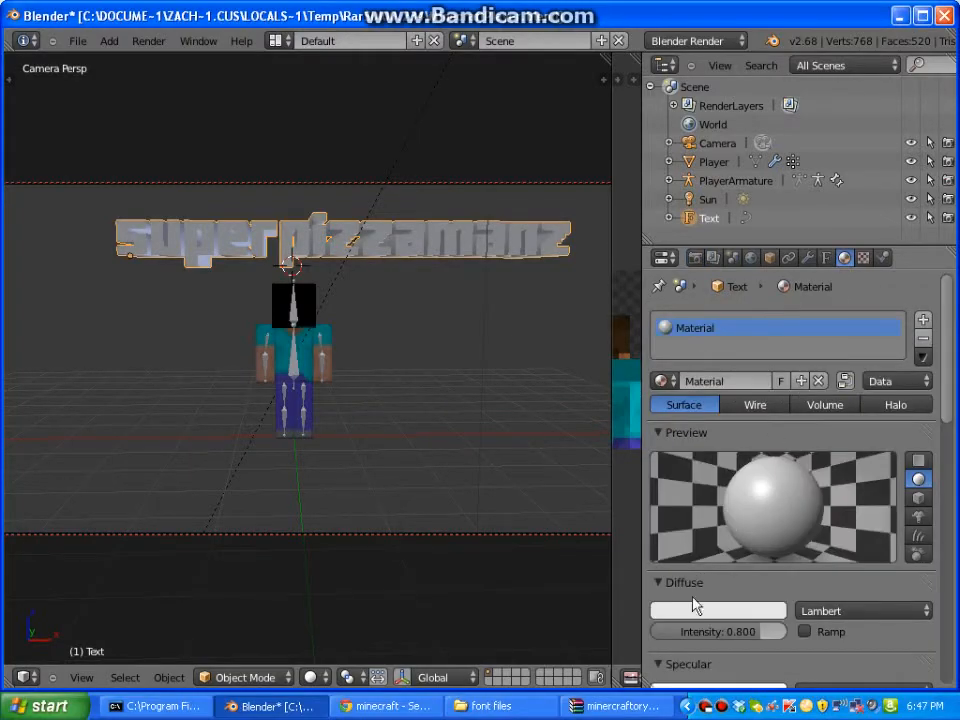
pyautogui.click(717, 610)
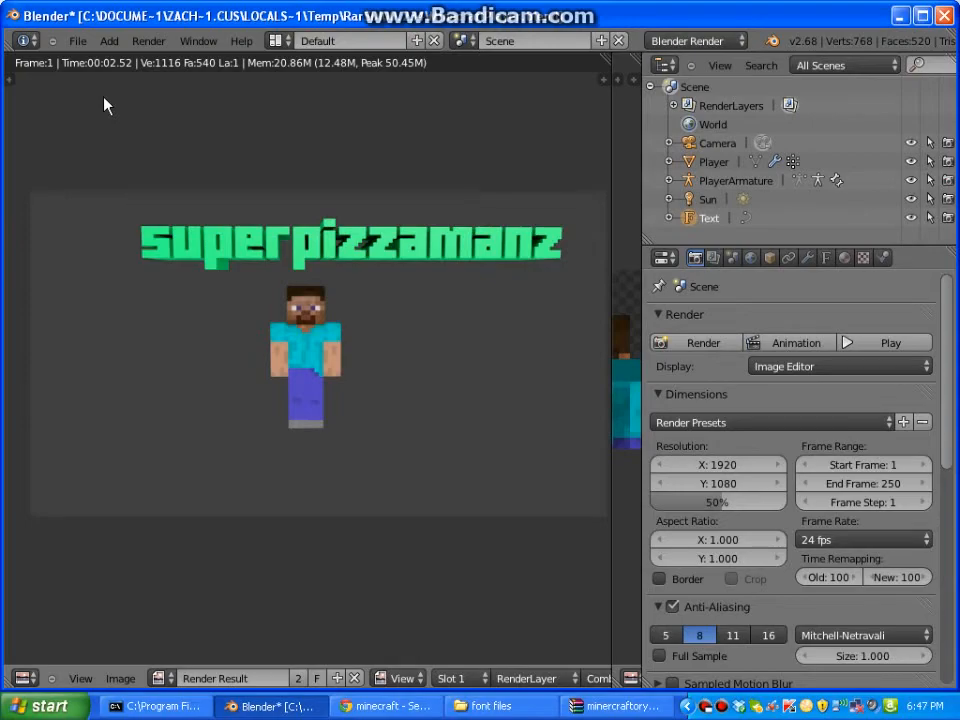
pyautogui.moveTo(350, 320)
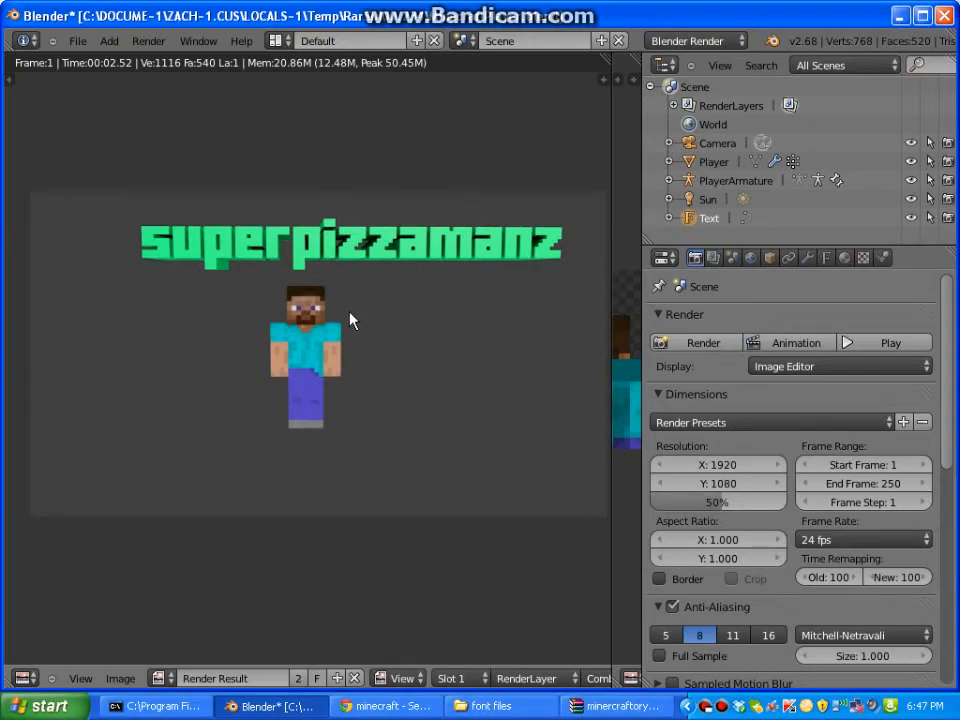